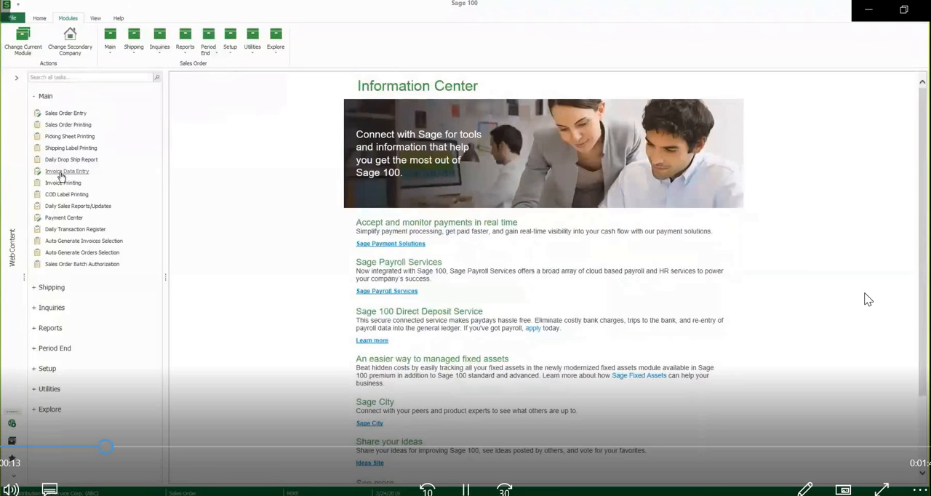
Start new standard invoice 0100153 in S/O Invoice Data Entry.
{"action": "left_click", "coordinate": [66, 171]}
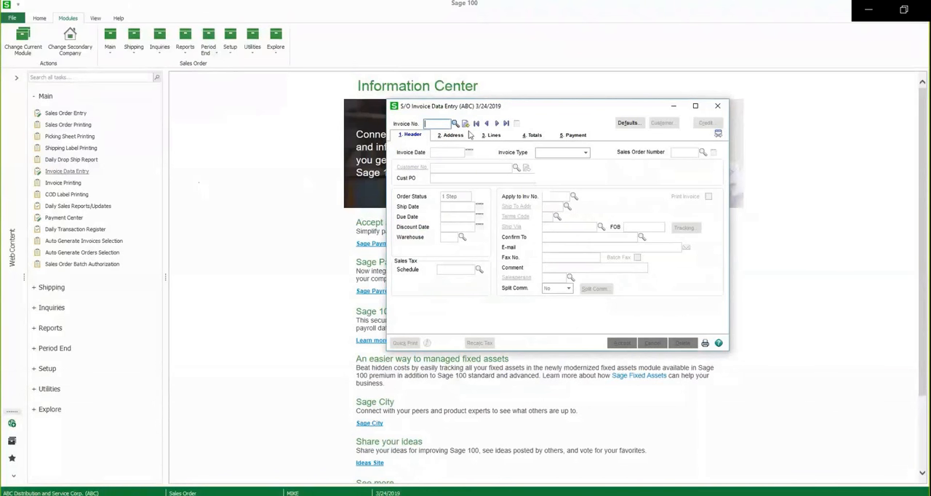
{"action": "left_click", "coordinate": [466, 123]}
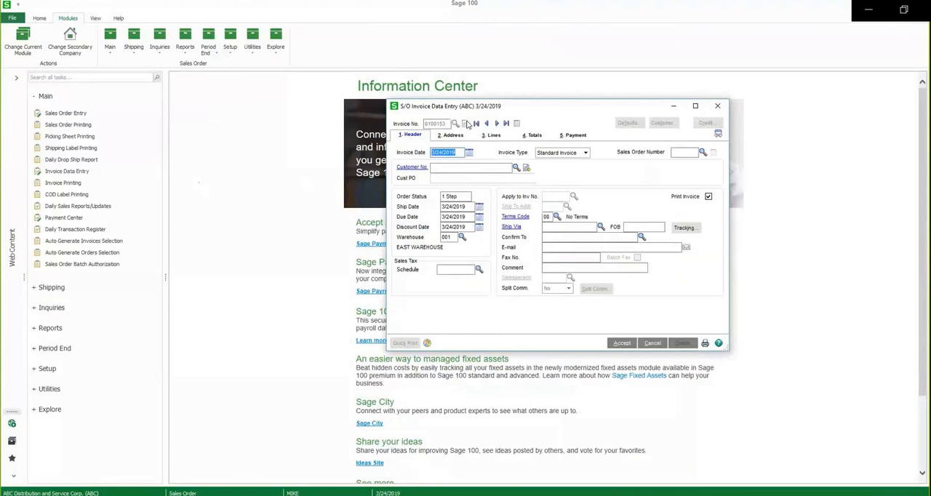
{"action": "mouse_move", "coordinate": [518, 168]}
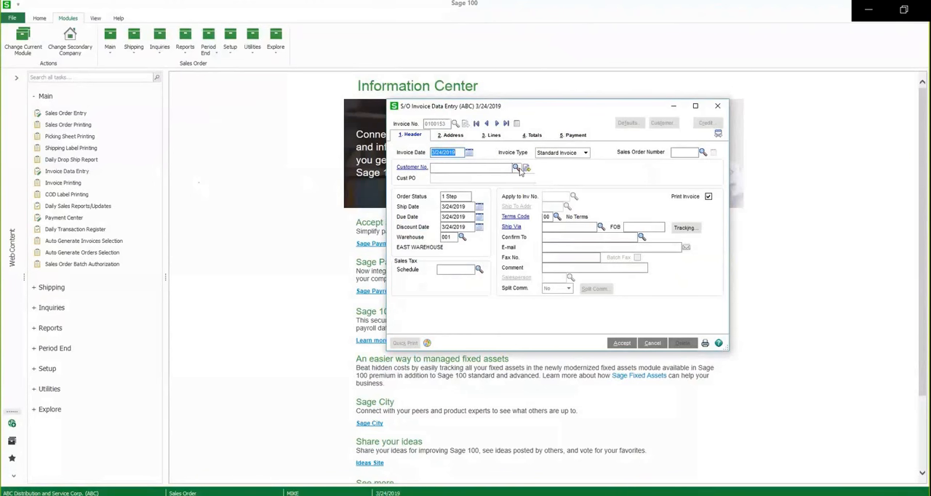
Assign customer 01-ABS to invoice 0100153 from the Customer List.
{"action": "left_click", "coordinate": [516, 167]}
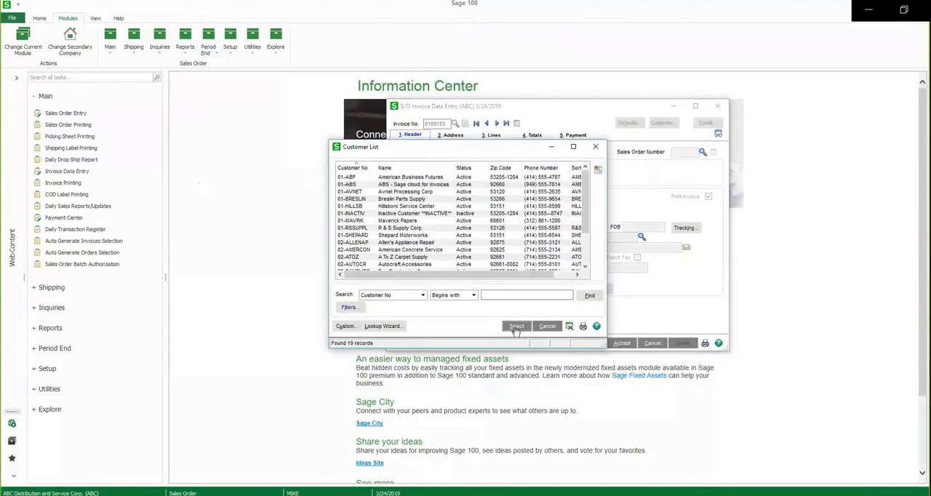
{"action": "left_click", "coordinate": [517, 326]}
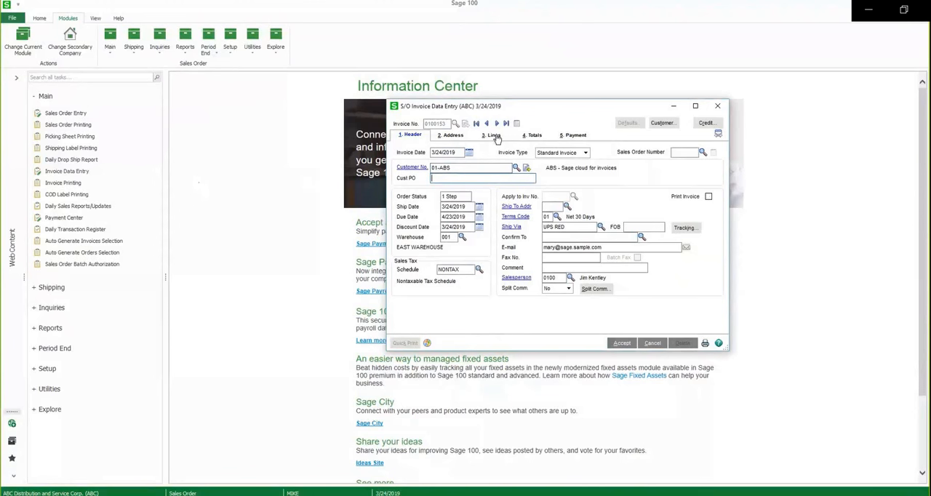
Add item 1001-HON-H252 at 84.00 and review totals and deposit payment types.
{"action": "left_click", "coordinate": [493, 136]}
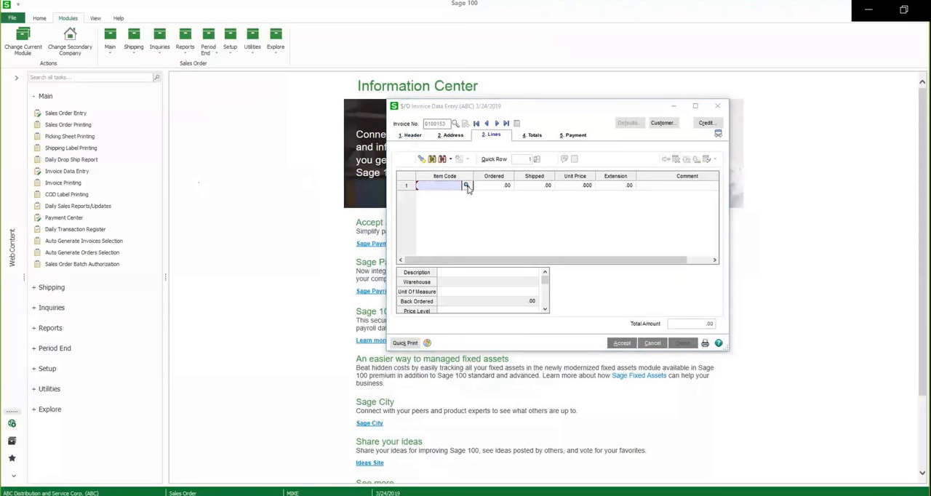
{"action": "left_click", "coordinate": [466, 185]}
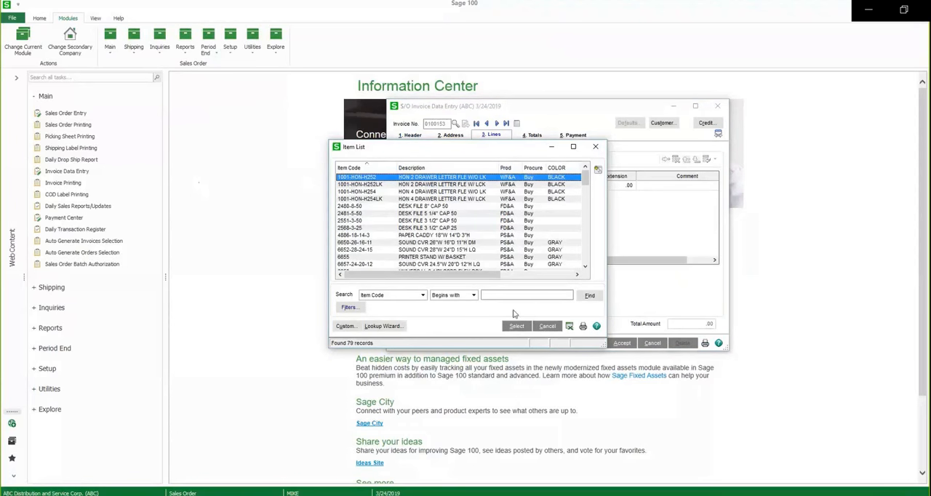
{"action": "left_click", "coordinate": [516, 326]}
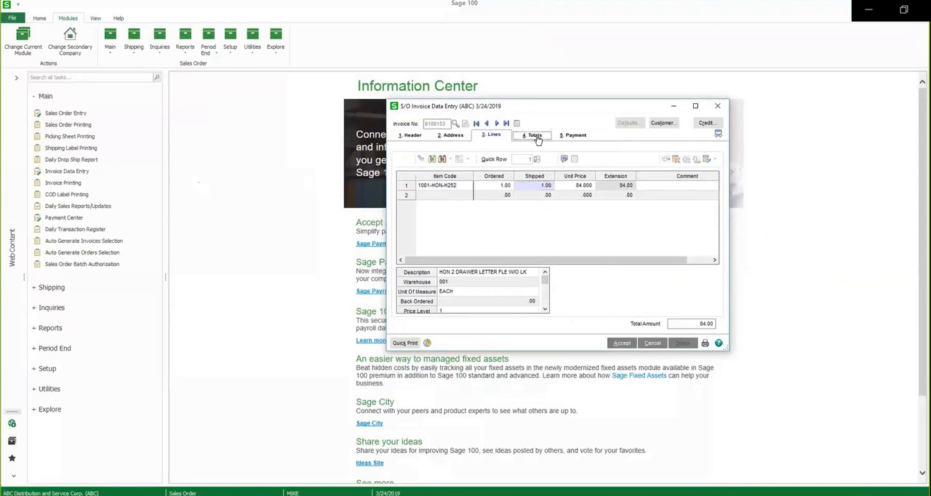
{"action": "left_click", "coordinate": [532, 136]}
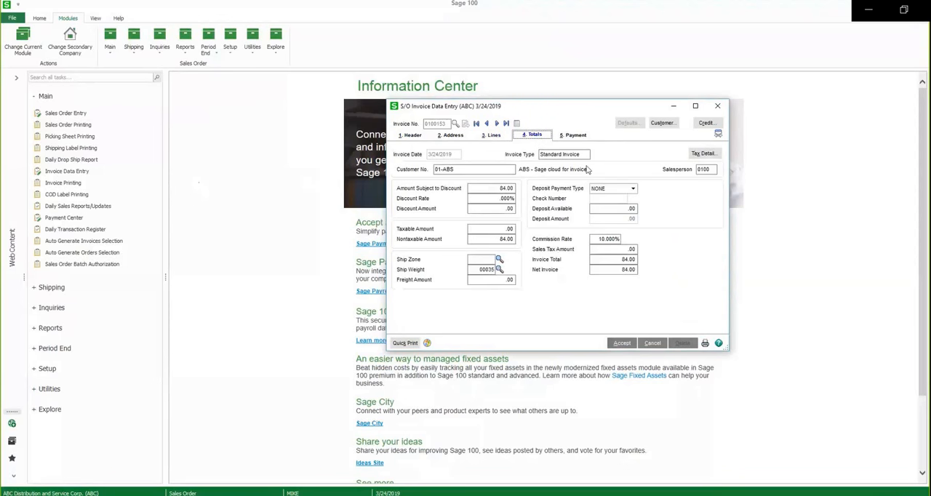
{"action": "left_click", "coordinate": [632, 189]}
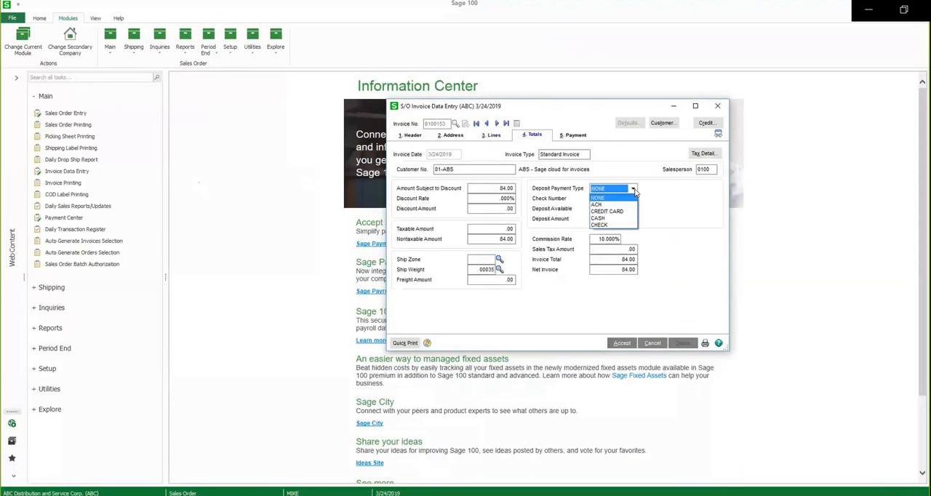
{"action": "mouse_move", "coordinate": [625, 206]}
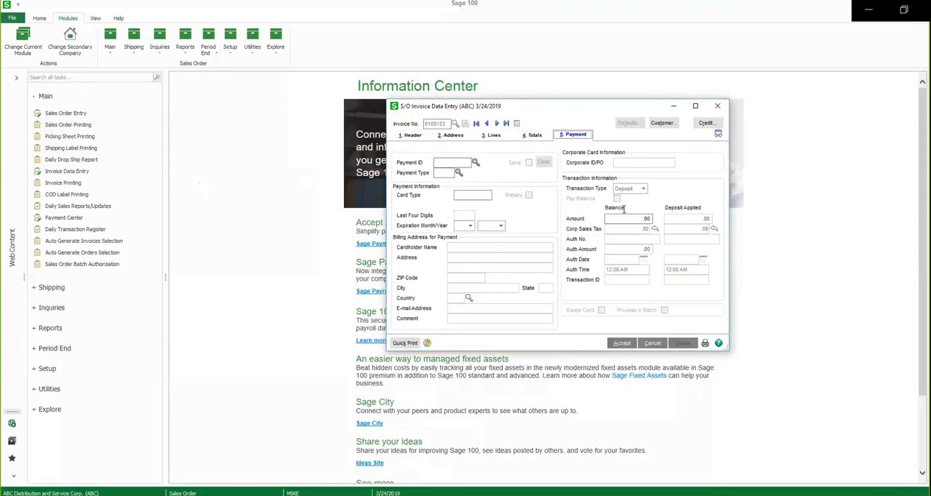
{"action": "mouse_move", "coordinate": [506, 191]}
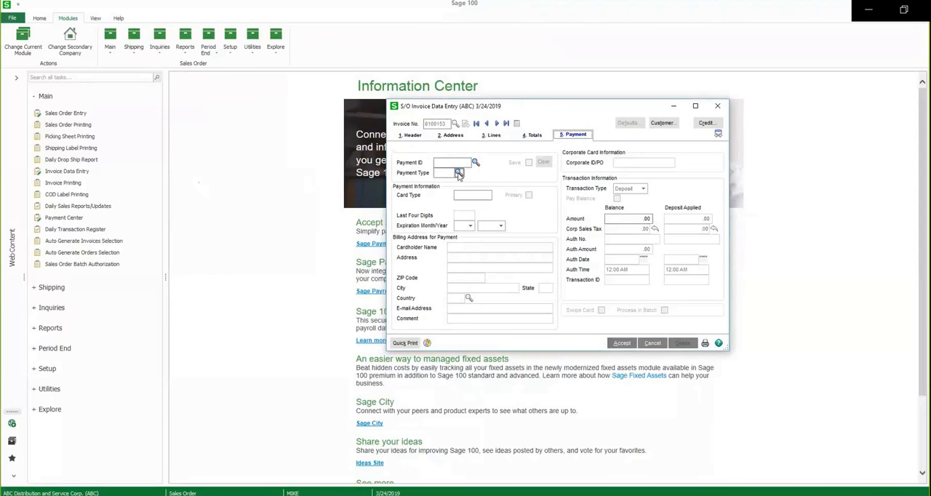
Set payment type CC Credit Card and apply an 84.00 deposit.
{"action": "left_click", "coordinate": [459, 173]}
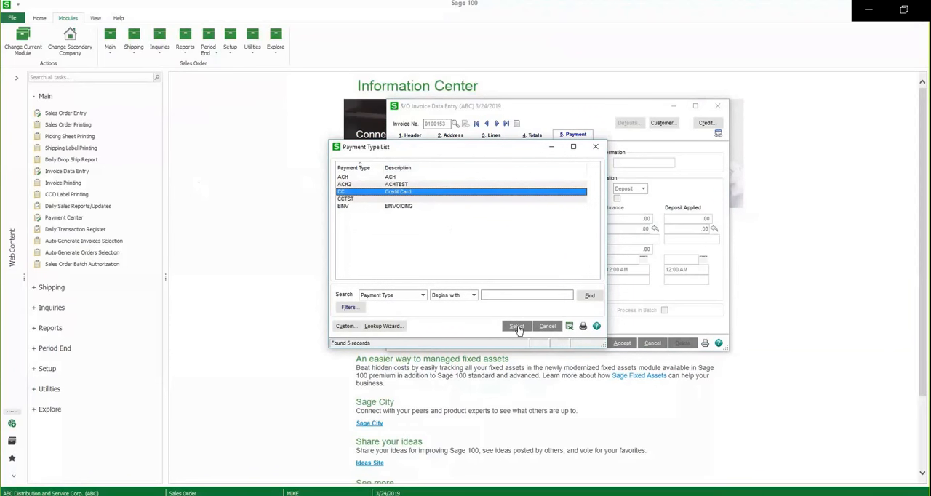
{"action": "left_click", "coordinate": [516, 326]}
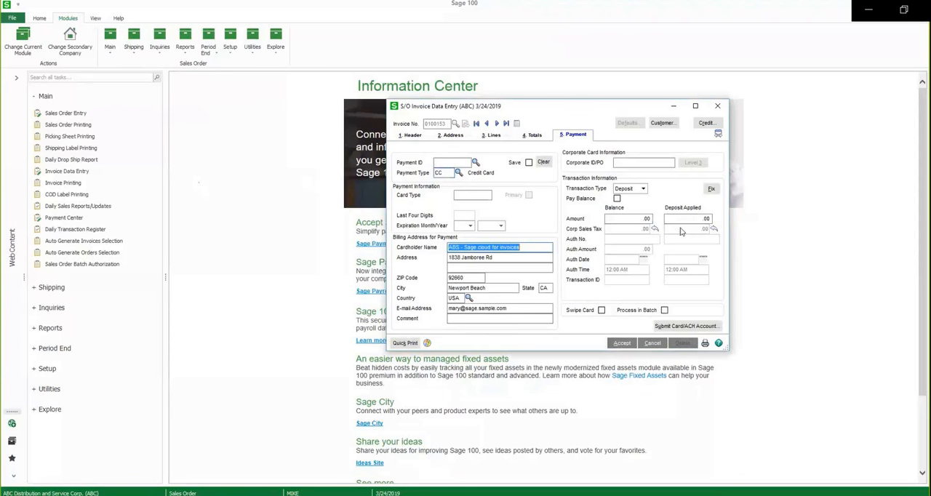
{"action": "left_click", "coordinate": [688, 219]}
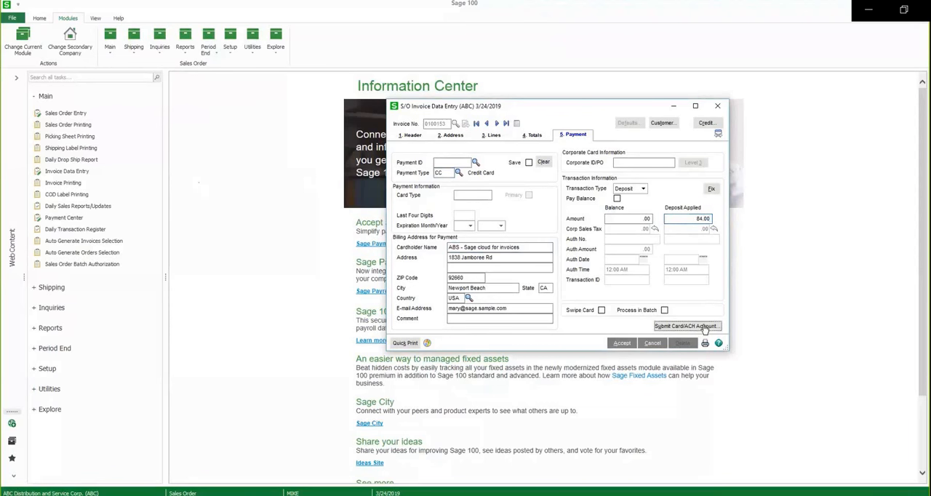
Enter the test card number, 03/20 expiry and CVV in Paya, then continue to billing.
{"action": "left_click", "coordinate": [686, 325]}
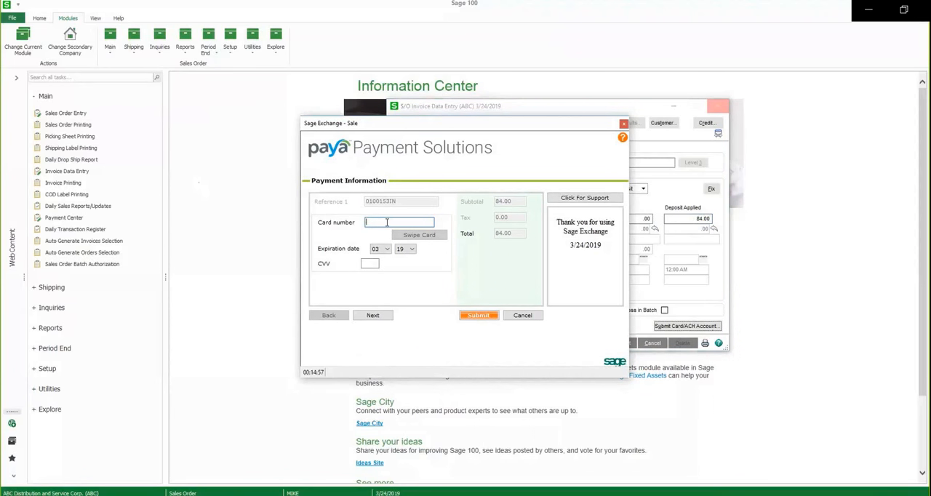
{"action": "type", "text": "4111111111111111"}
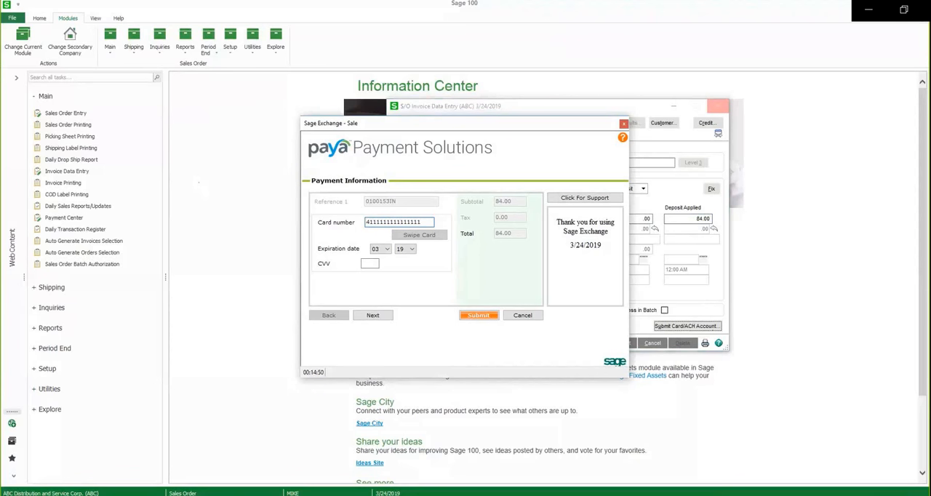
{"action": "left_click", "coordinate": [411, 249]}
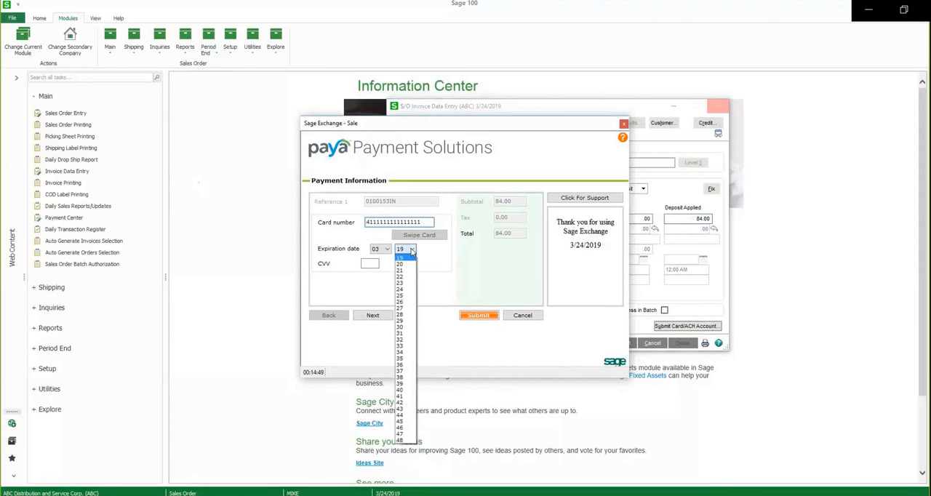
{"action": "left_click", "coordinate": [400, 256]}
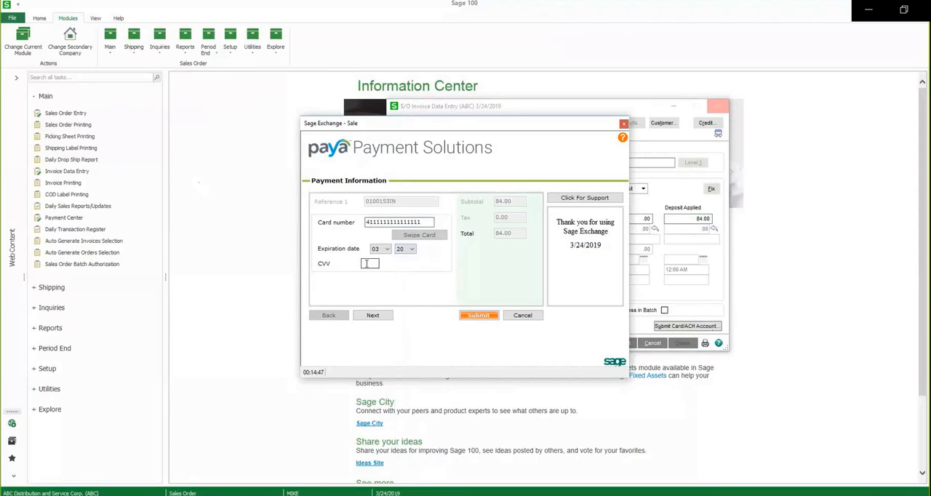
{"action": "type", "text": "1"}
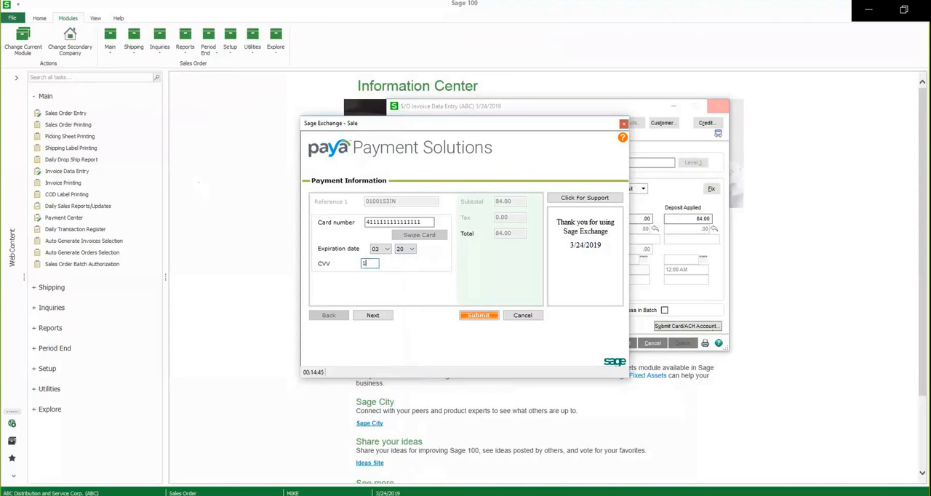
{"action": "type", "text": "11"}
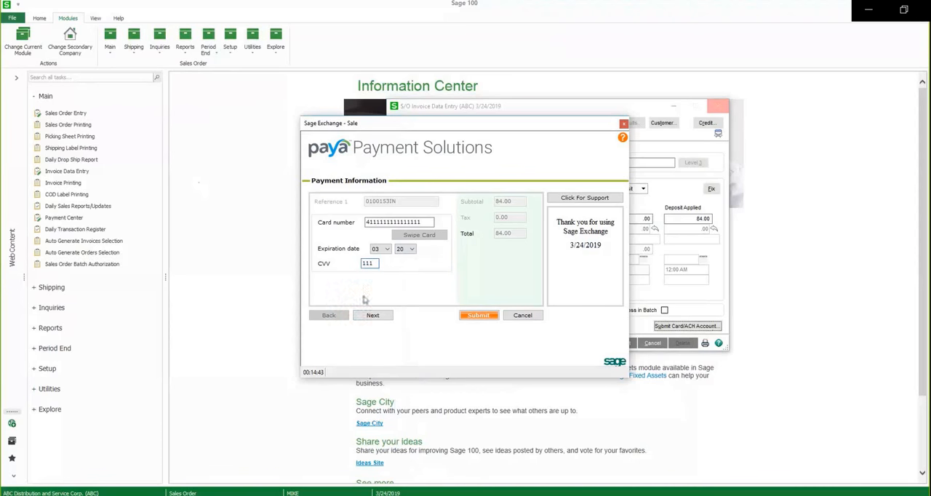
{"action": "left_click", "coordinate": [373, 315]}
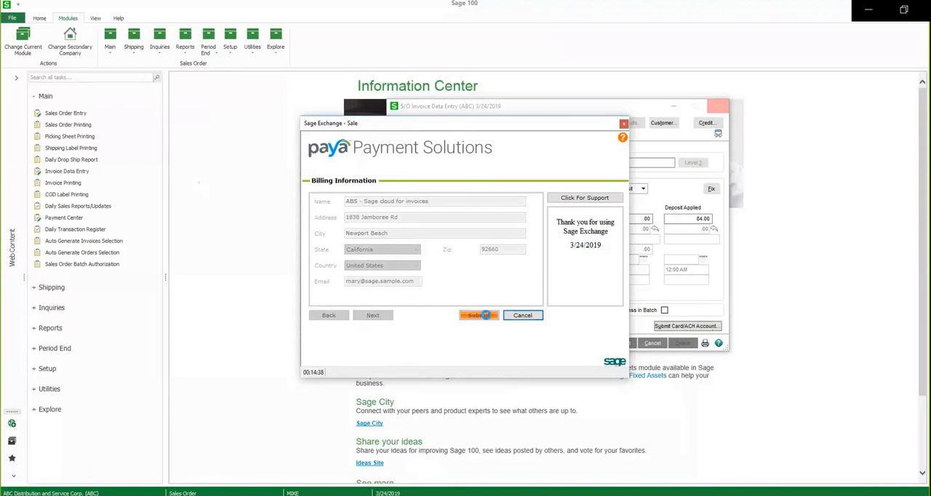
Submit the 84.00 Paya card sale and close invoice entry.
{"action": "left_click", "coordinate": [478, 315]}
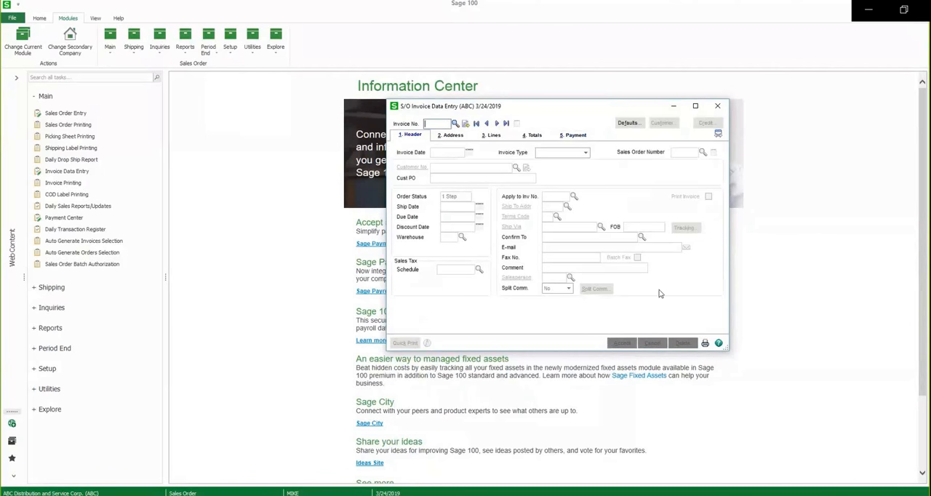
{"action": "left_click", "coordinate": [717, 105]}
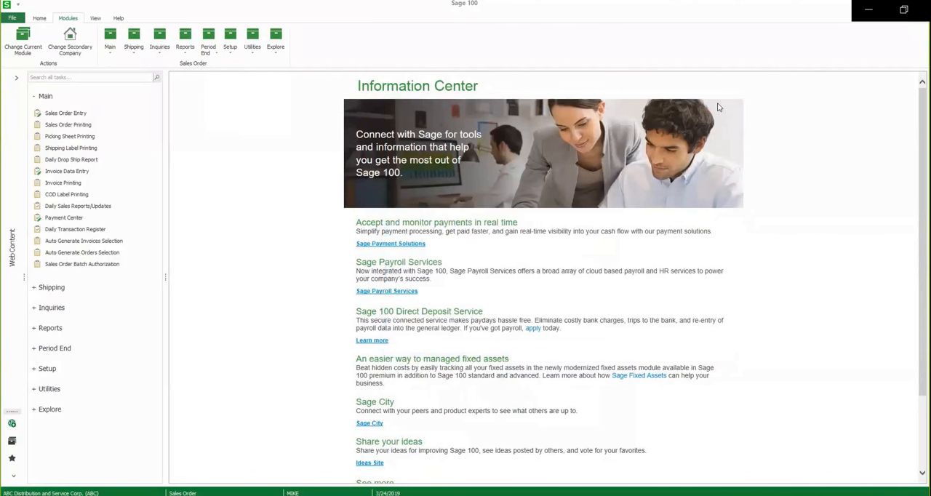